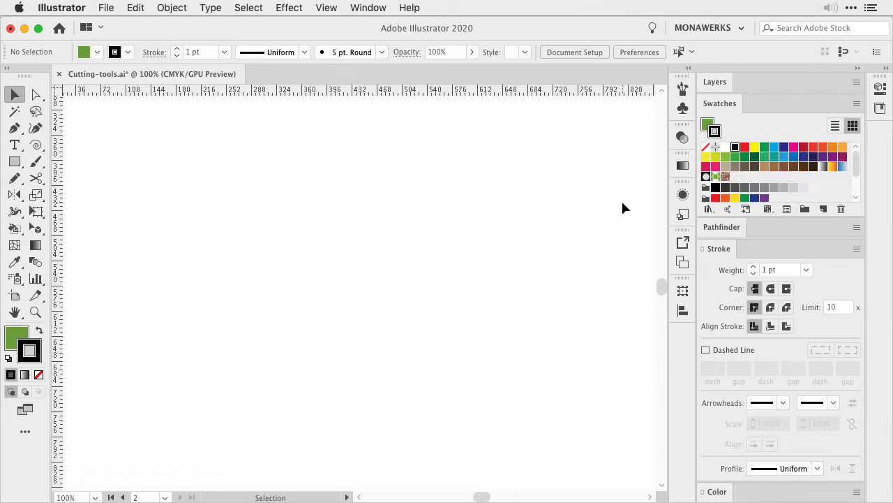
# - Draw a green circle with no outline near the page centre using the Ellipse tool
pyautogui.click(15, 161)
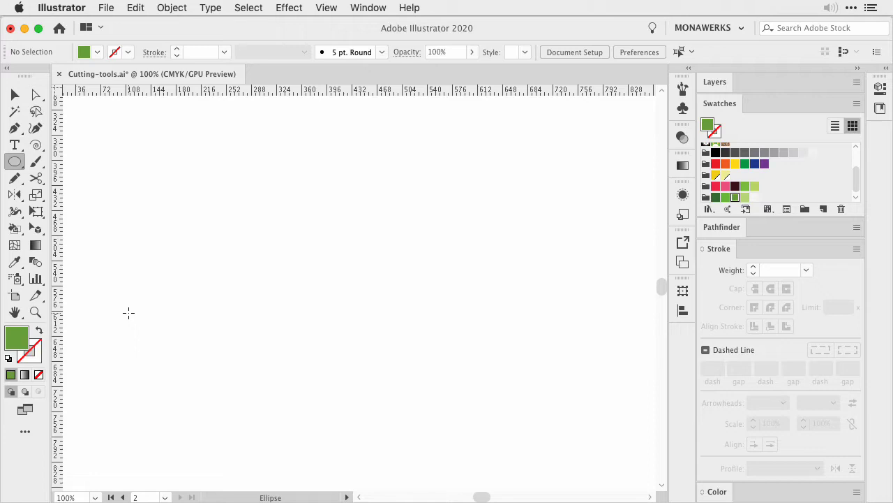
pyautogui.moveTo(269, 220); pyautogui.dragTo(384, 338)
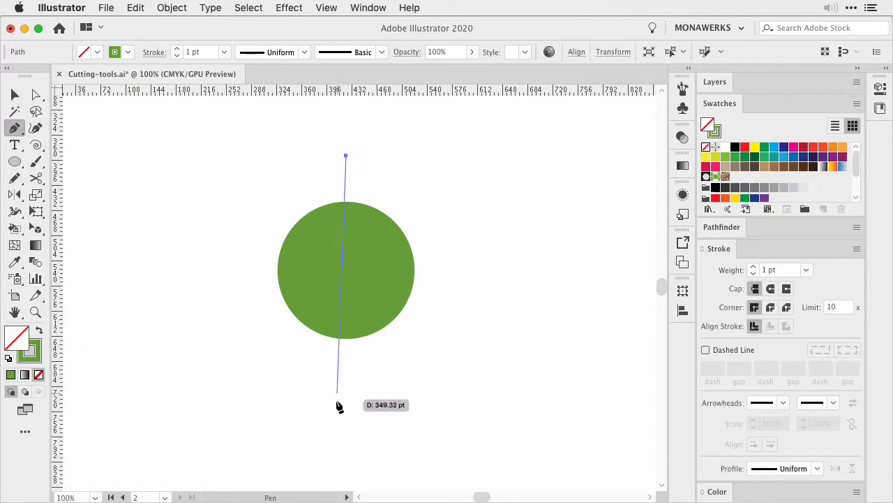
# - Draw a straight vertical line through the circle's centre, then select only that line
pyautogui.click(346, 393)
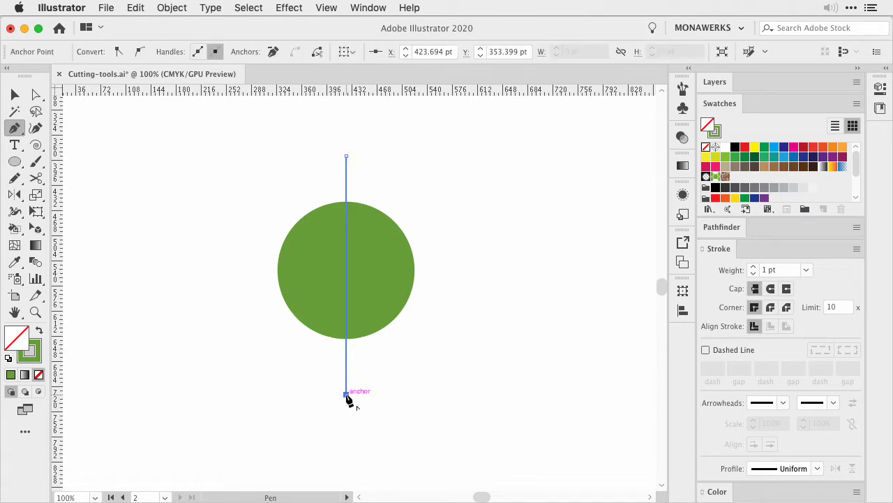
pyautogui.click(15, 94)
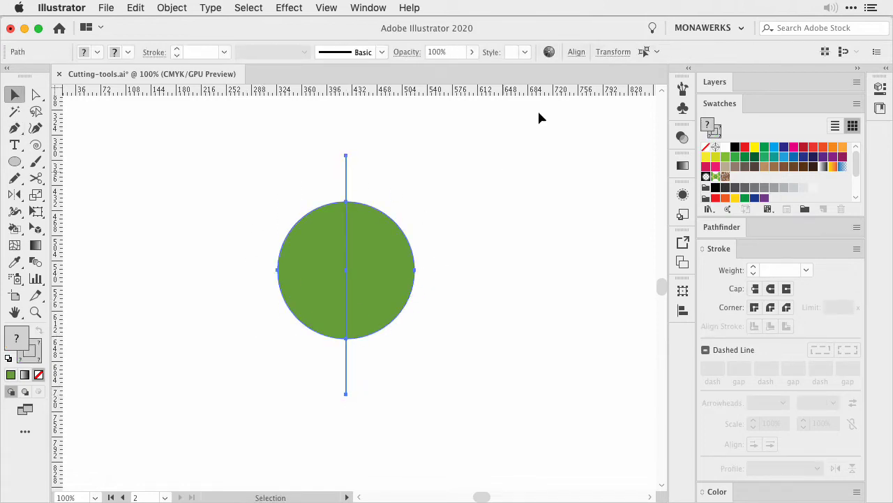
pyautogui.click(577, 52)
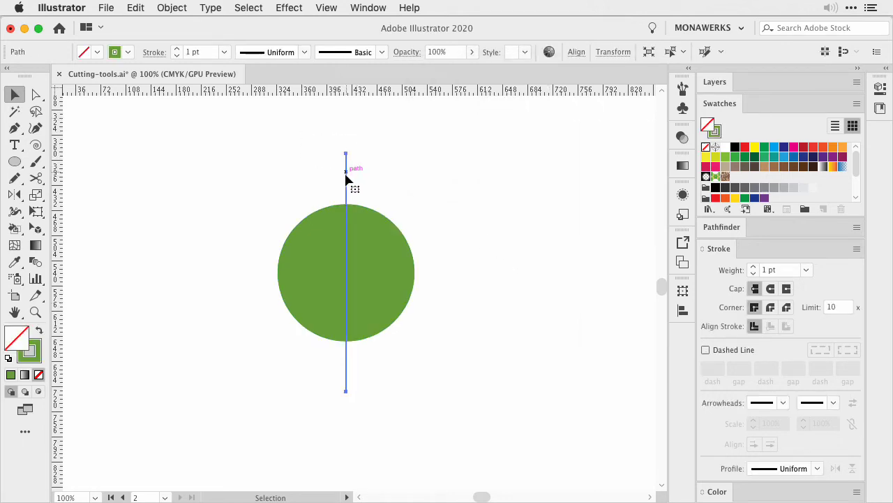
pyautogui.moveTo(391, 219)
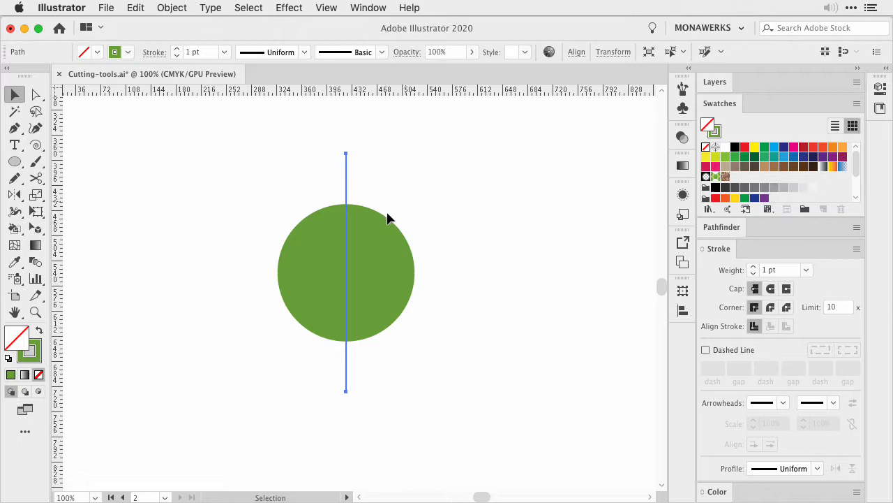
# - Paste a copy of the vertical line in front and rotate it 90° to horizontal
pyautogui.press('cmd+g')
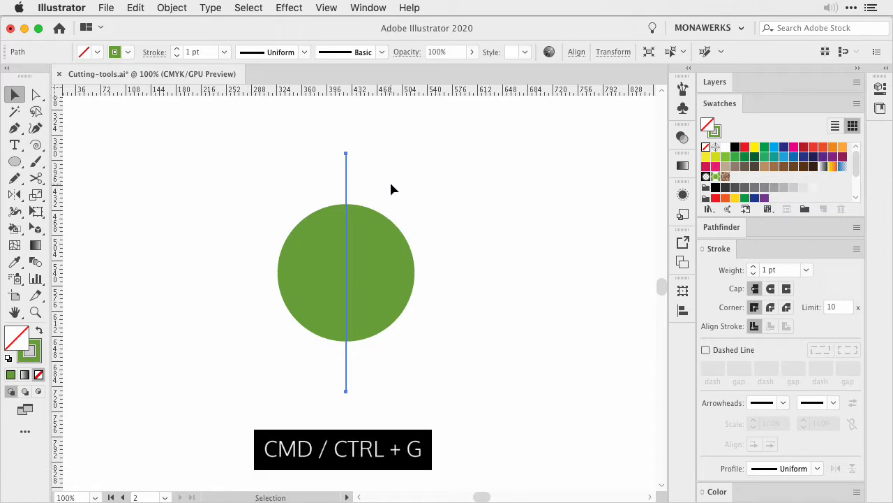
pyautogui.press('cmd+f')
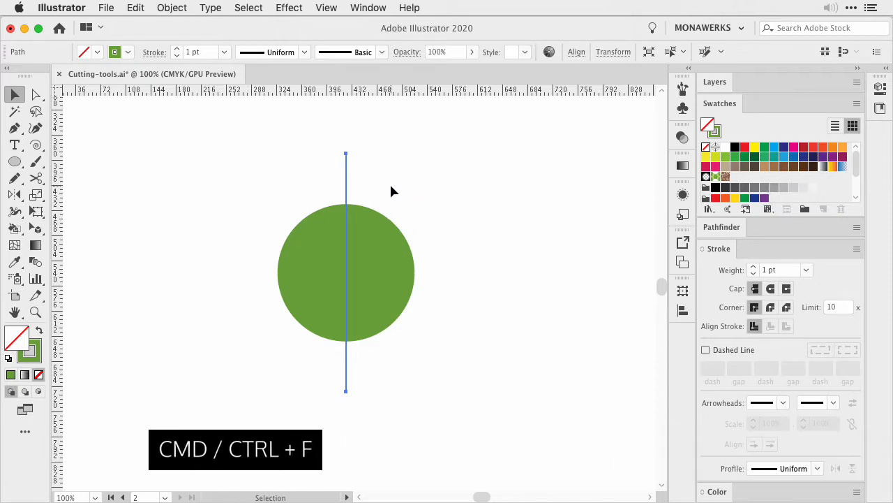
pyautogui.click(135, 7)
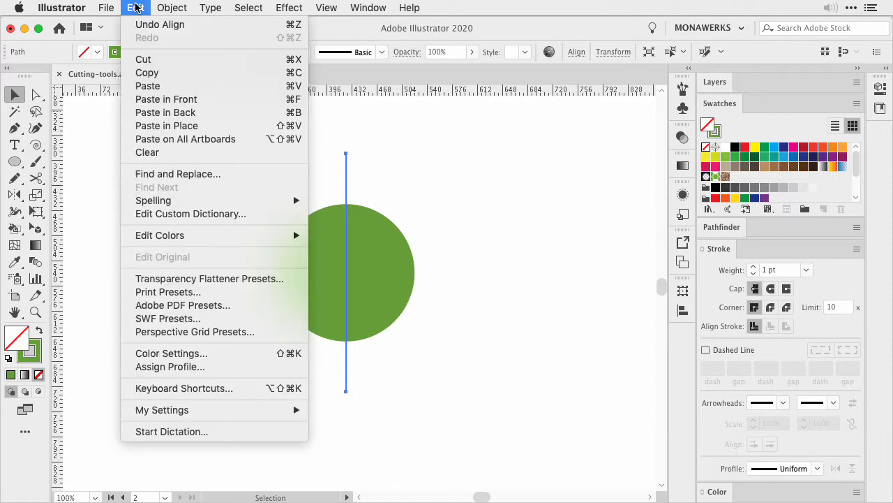
pyautogui.click(135, 8)
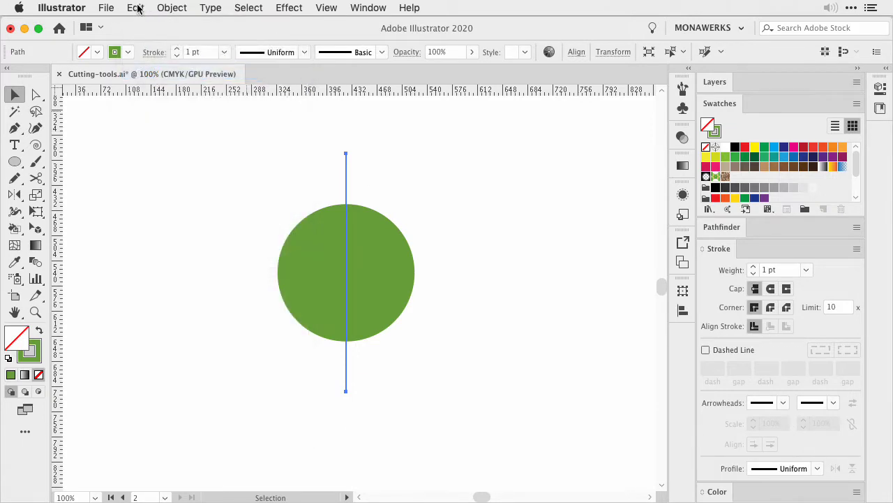
pyautogui.click(135, 7)
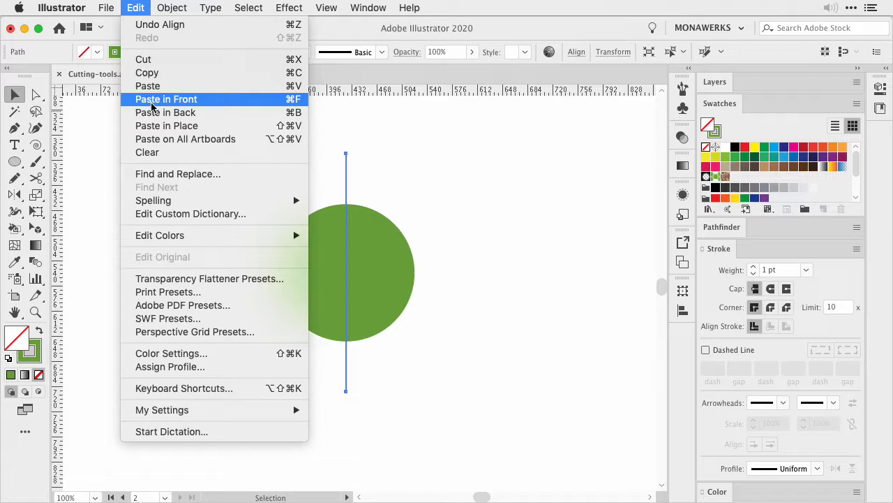
pyautogui.click(167, 98)
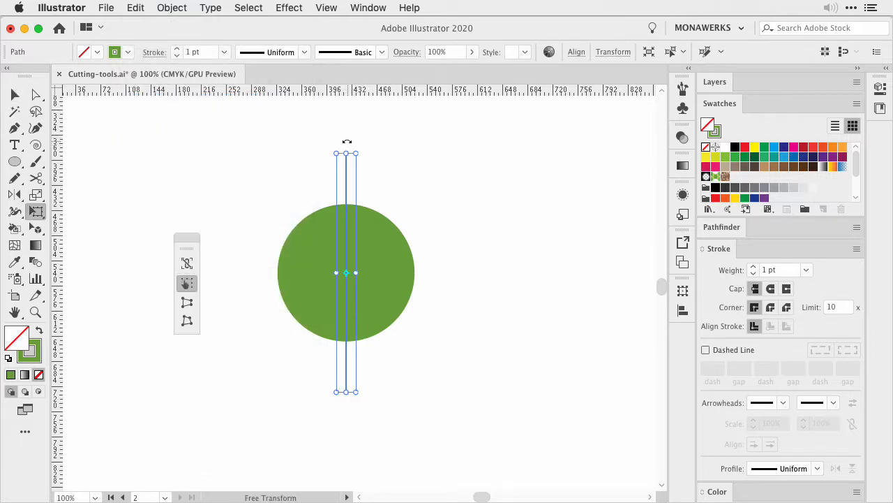
pyautogui.moveTo(347, 272); pyautogui.dragTo(446, 271)
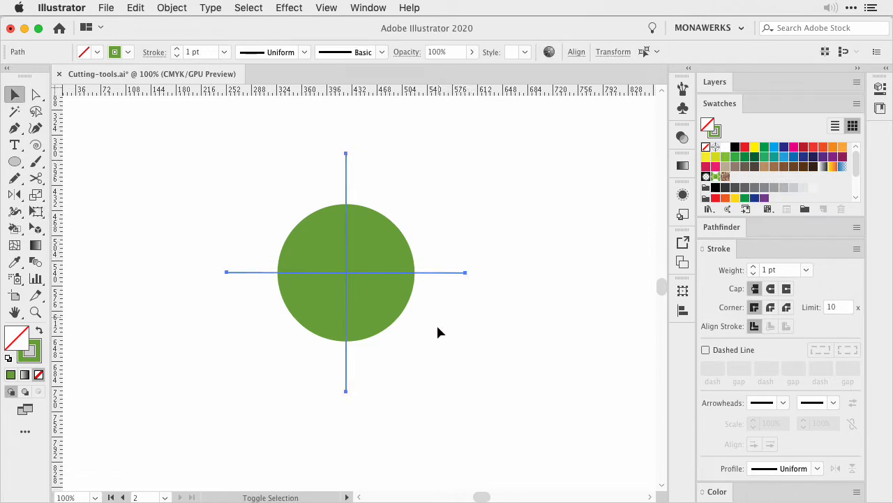
# - Copy both lines, paste them in front and rotate them 45° into diagonals
pyautogui.click(135, 8)
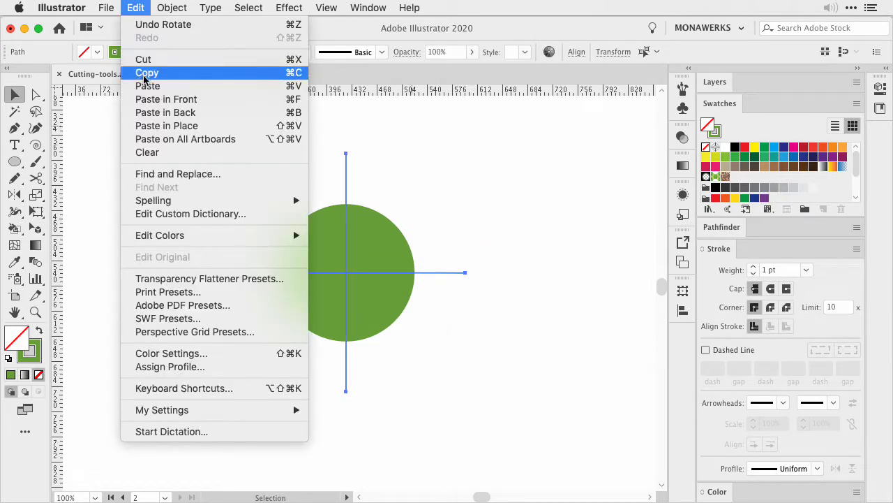
pyautogui.click(147, 72)
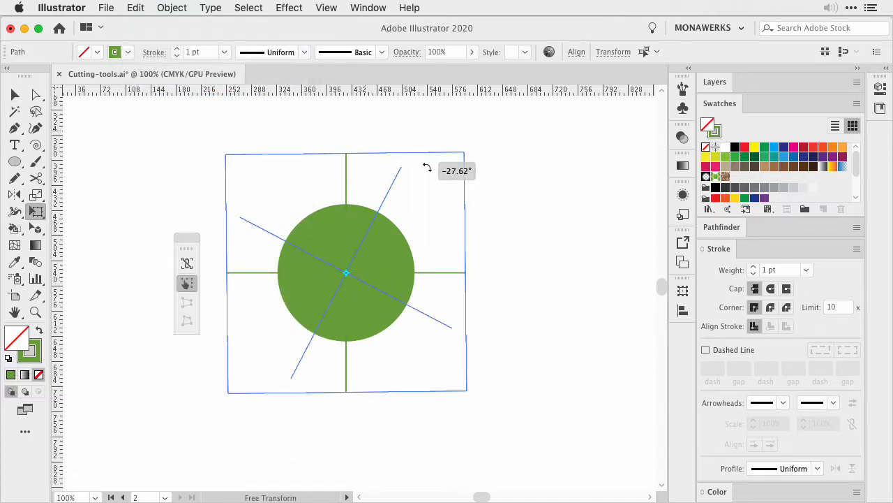
pyautogui.moveTo(426, 167); pyautogui.dragTo(433, 175)
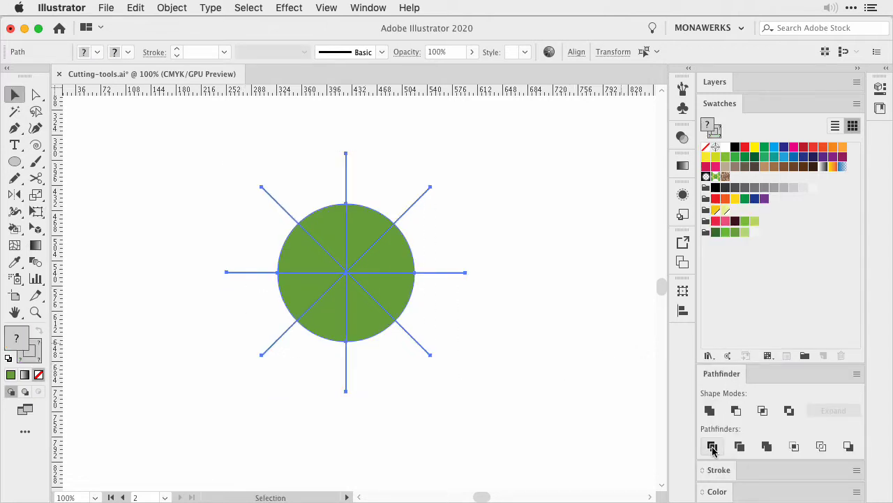
# - Apply Pathfinder Divide to cut the circle along the four lines into eight wedges
pyautogui.click(712, 446)
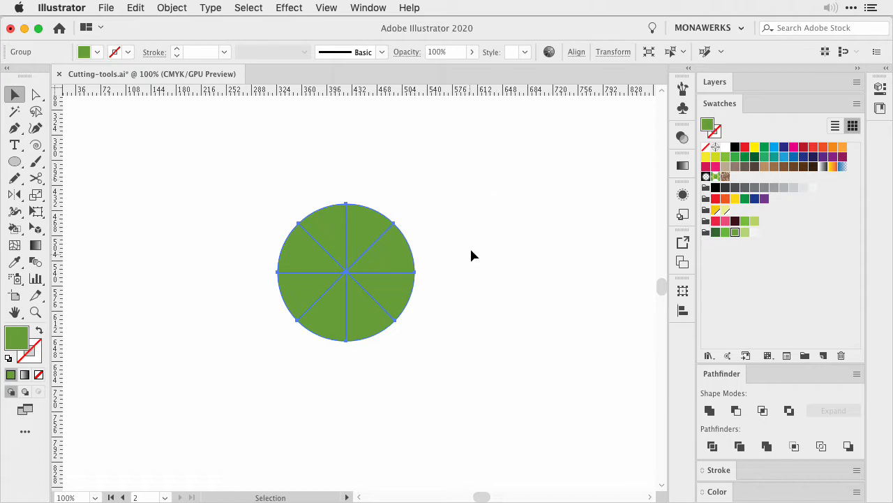
pyautogui.moveTo(471, 218)
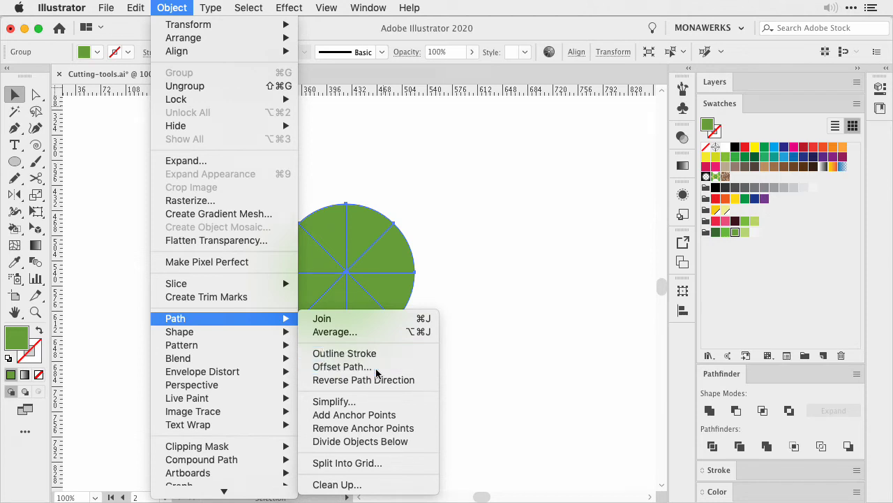
# - Apply Offset Path of -6 pt to the wedges, checked with Preview
pyautogui.click(341, 367)
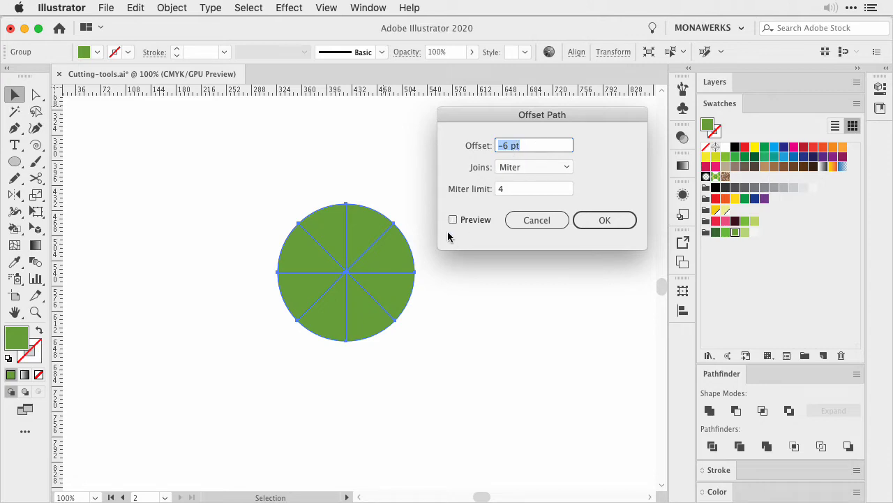
pyautogui.click(452, 219)
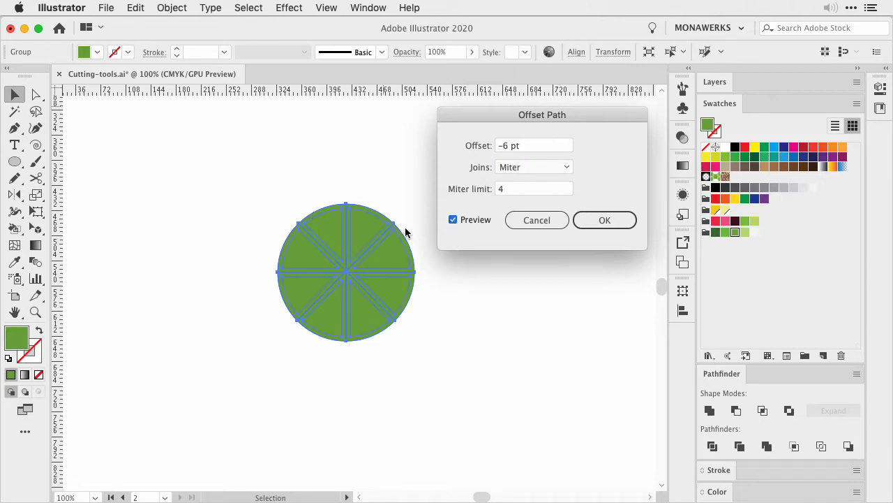
pyautogui.click(604, 219)
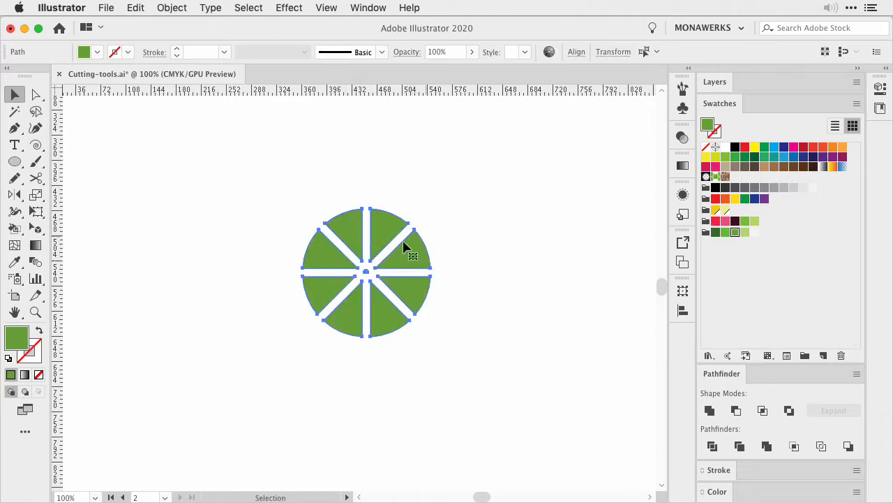
# - Round the wedge corners with Direct Selection, hide the corner widgets and deselect
pyautogui.click(36, 95)
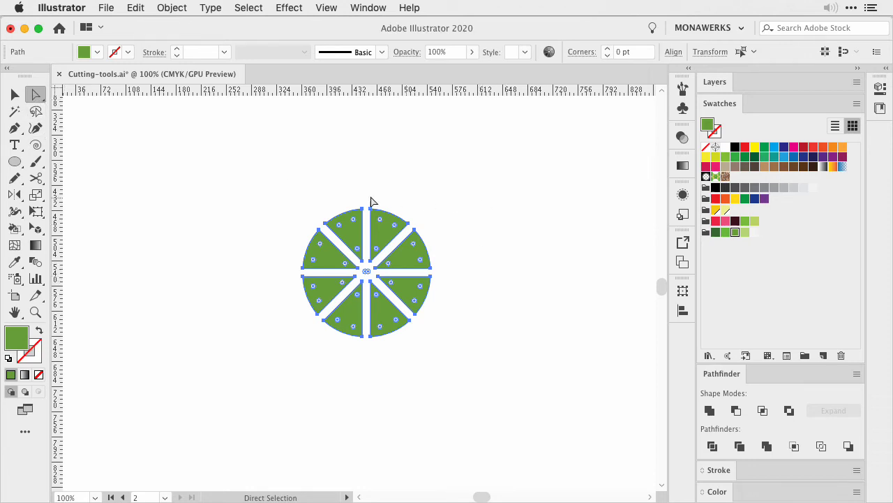
pyautogui.moveTo(509, 164)
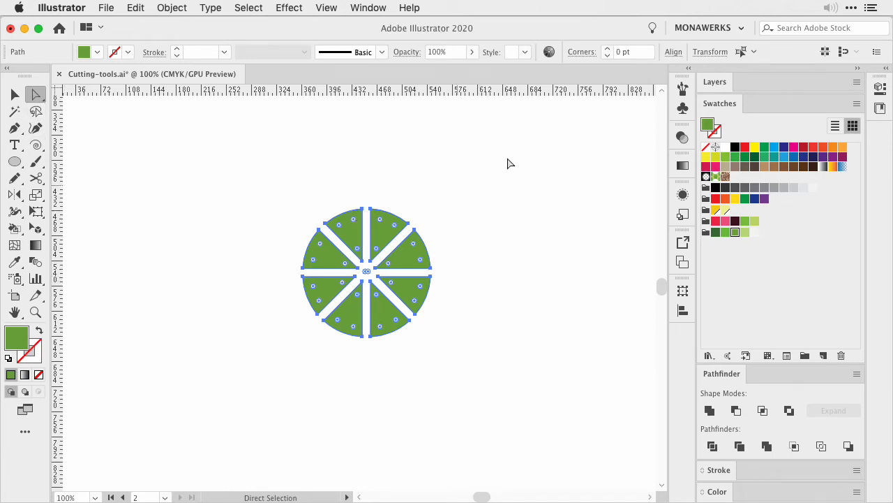
pyautogui.click(327, 7)
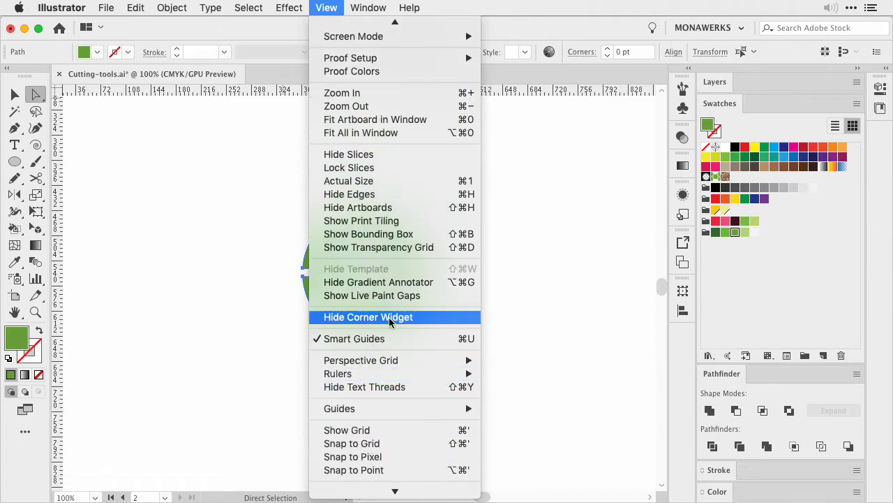
pyautogui.click(368, 317)
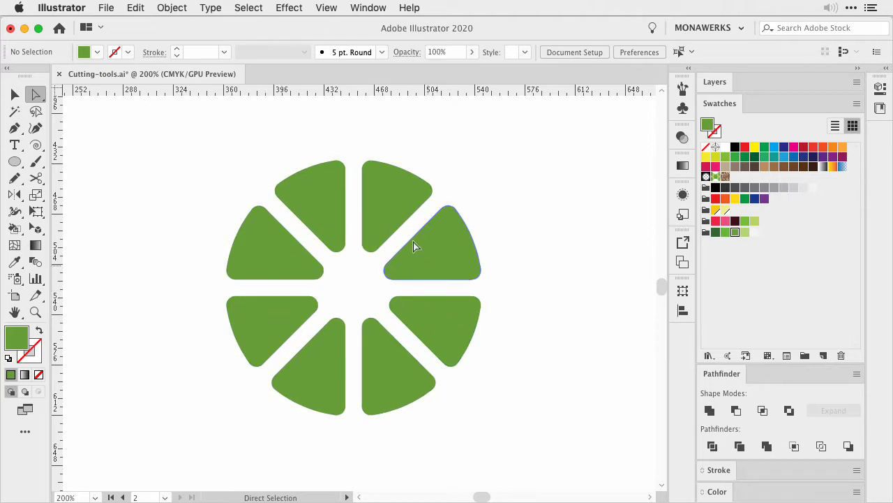
pyautogui.click(147, 313)
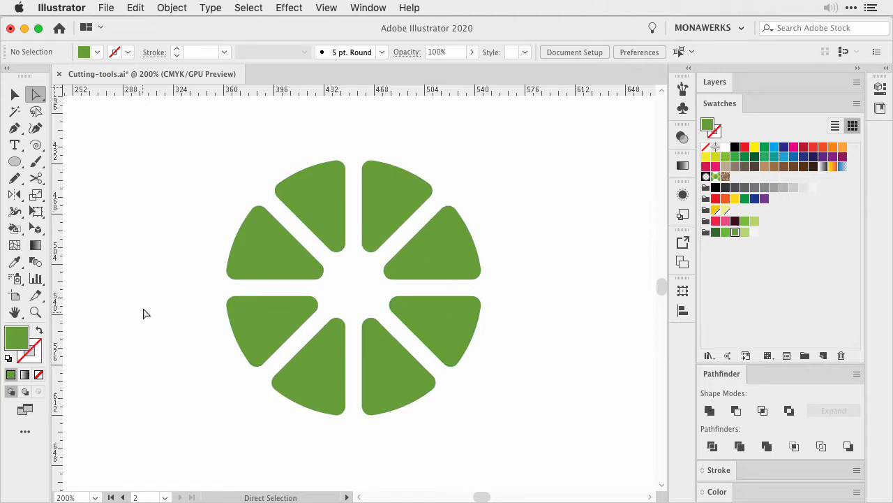
pyautogui.moveTo(149, 307)
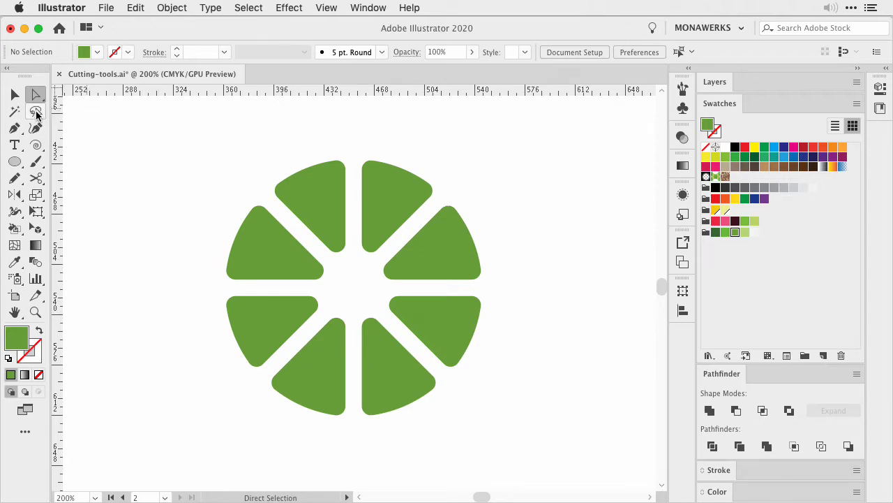
# - Switch to the Free Transform tool to adjust all eight wedges together
pyautogui.click(36, 111)
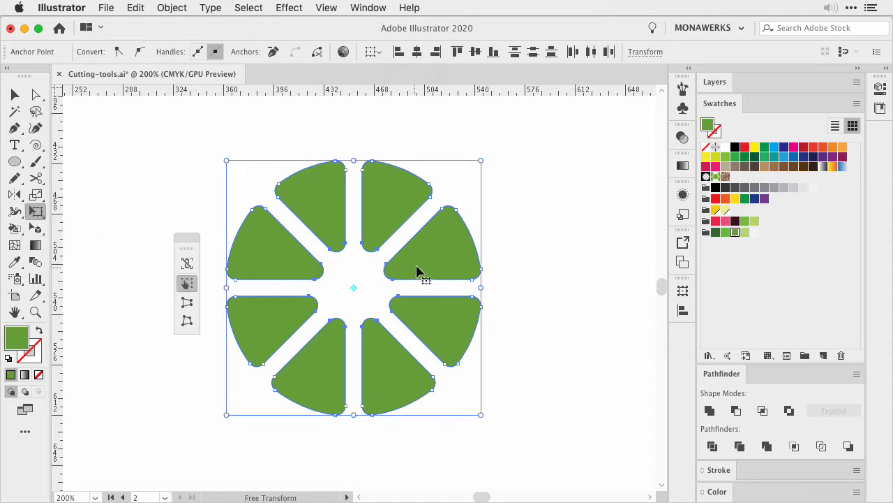
pyautogui.moveTo(478, 164)
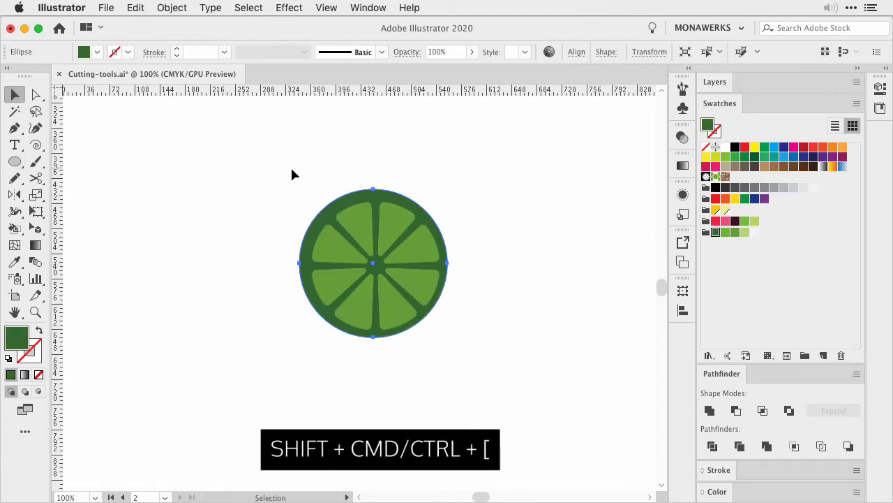
# - Select the dark green rind circle and open the Edit menu
pyautogui.click(576, 51)
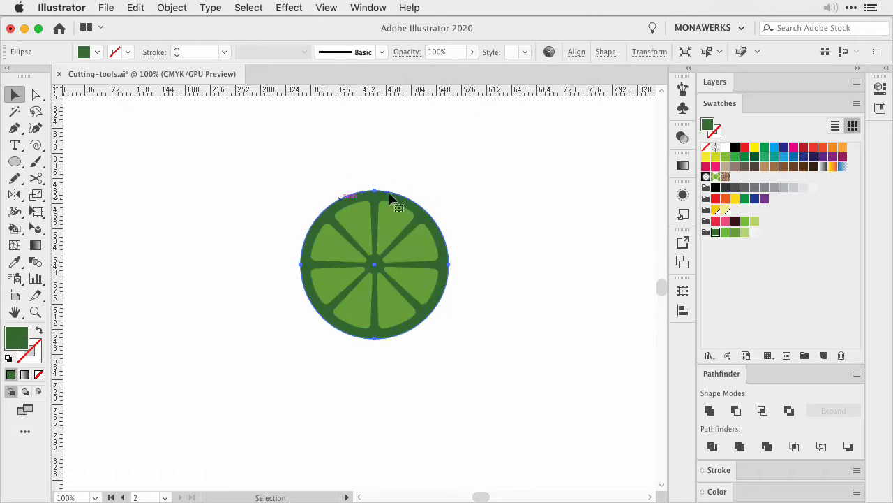
pyautogui.click(136, 8)
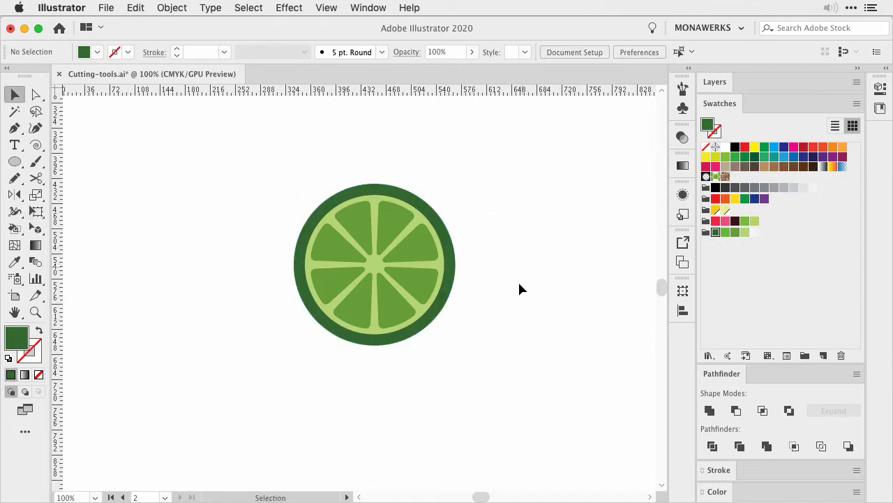
pyautogui.moveTo(527, 222)
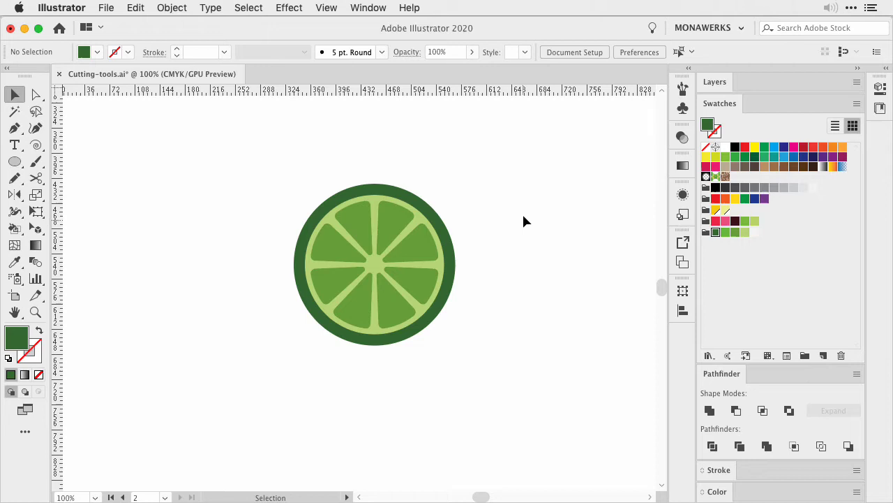
pyautogui.moveTo(205, 310)
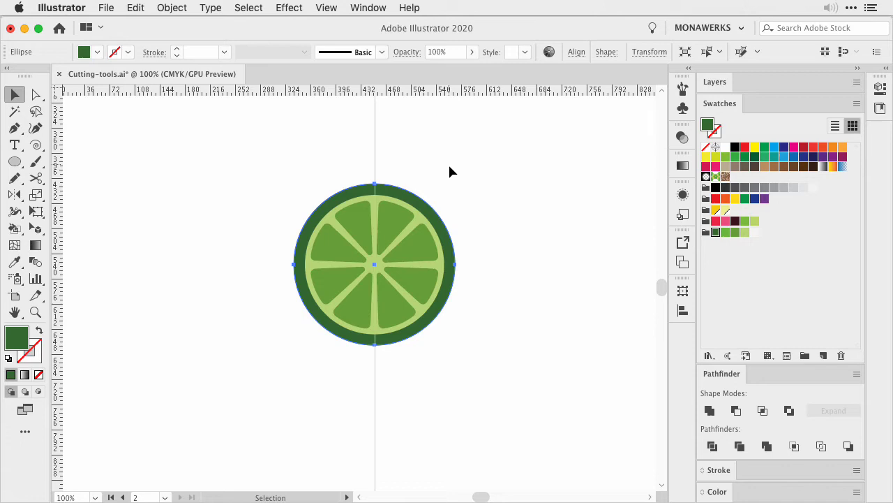
pyautogui.moveTo(397, 175)
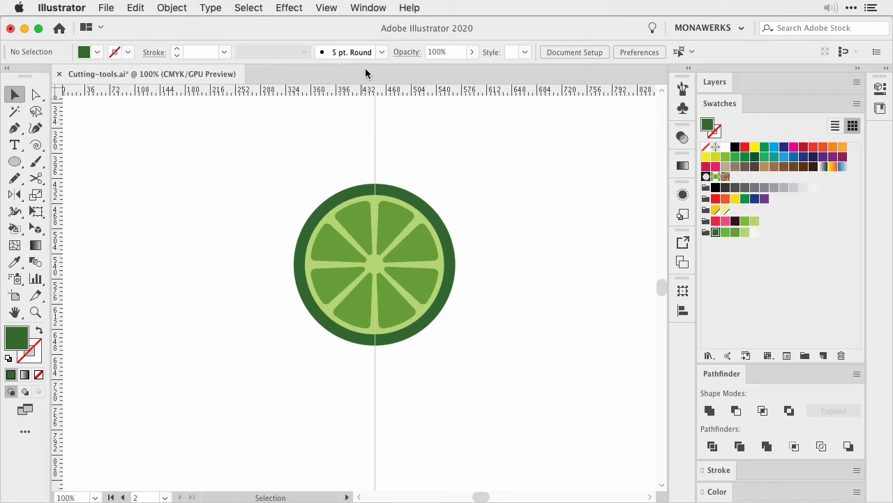
pyautogui.moveTo(489, 201)
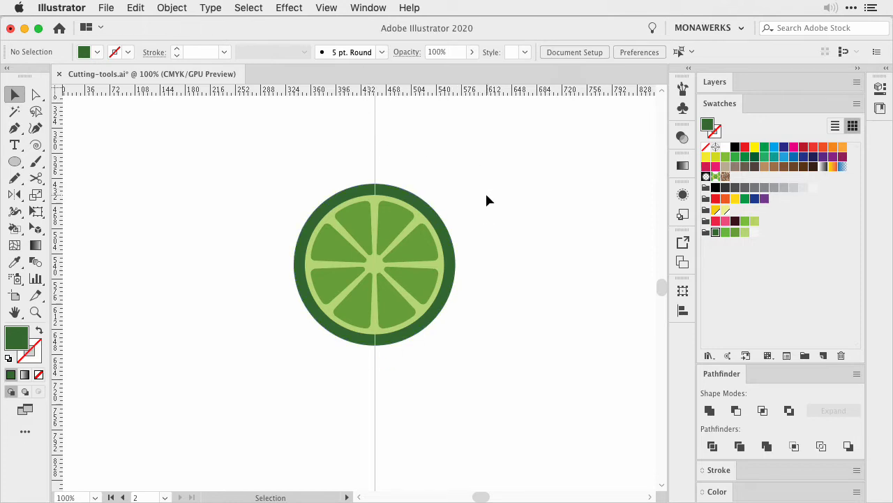
# - Cut the lime on artboard 3 with Scissors, undo it, and open the Eraser tool flyout
pyautogui.click(36, 176)
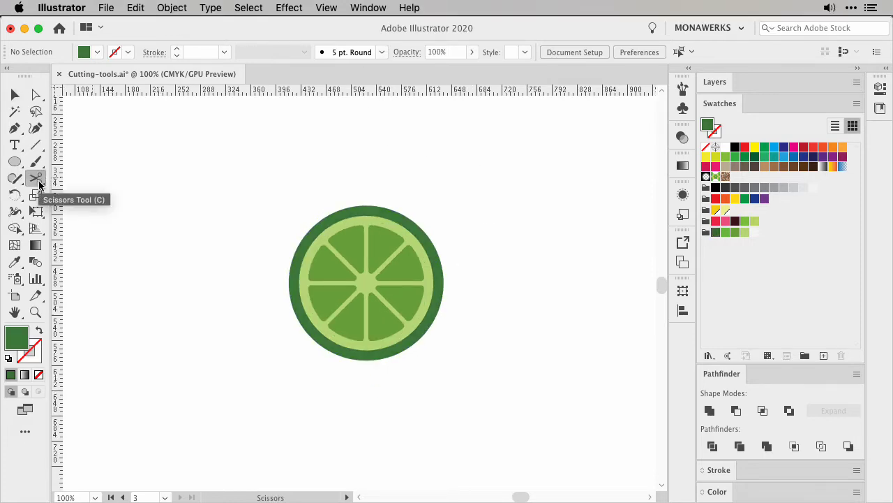
pyautogui.click(366, 207)
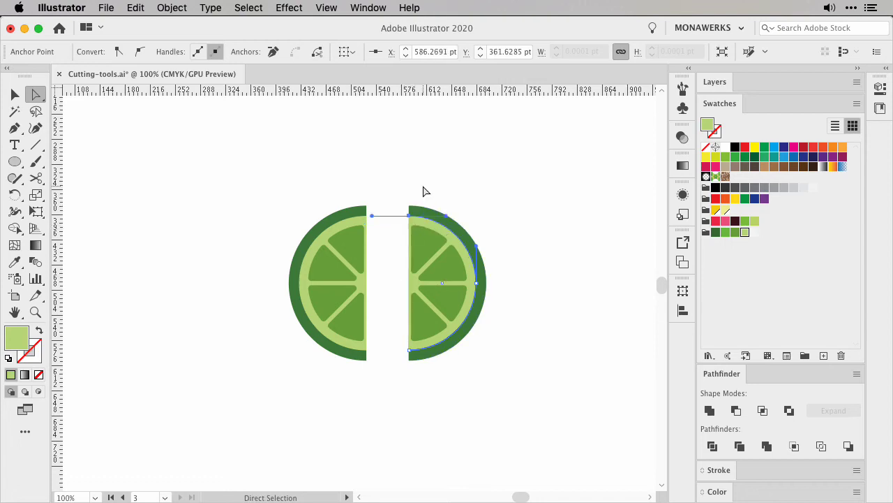
pyautogui.click(35, 178)
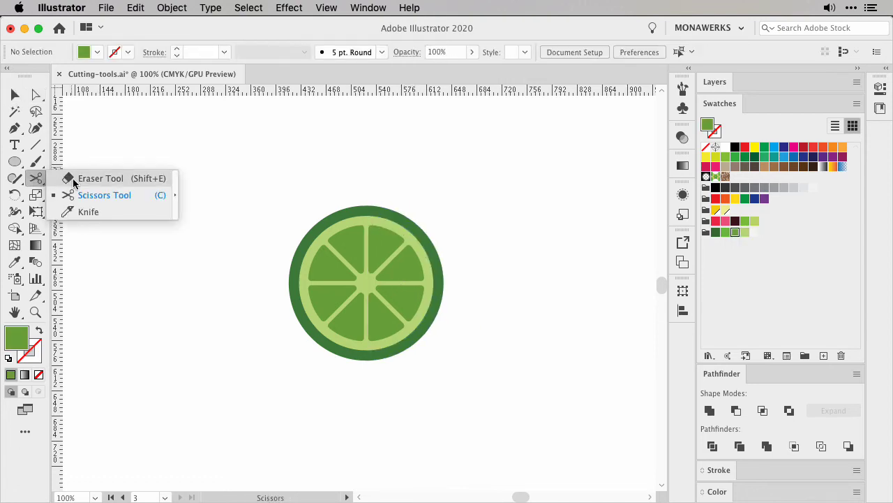
pyautogui.click(101, 178)
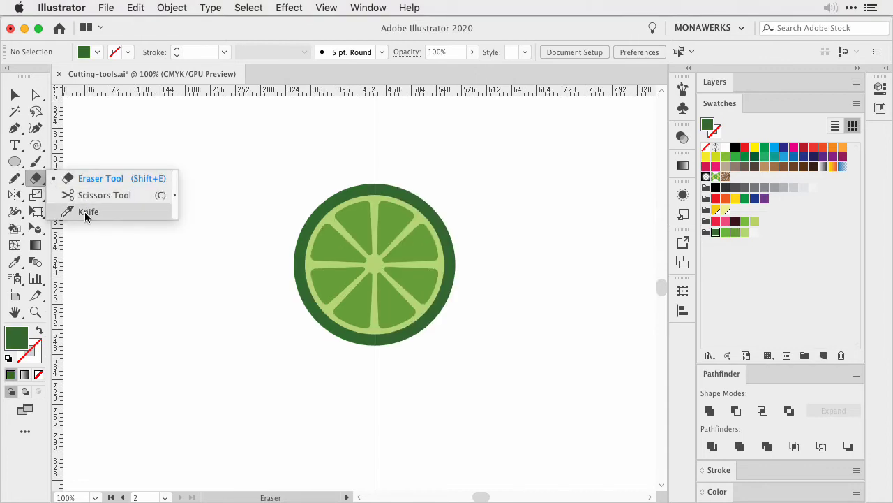
# - Slice the lime straight down the vertical guide with the Alt-constrained Knife tool
pyautogui.click(89, 212)
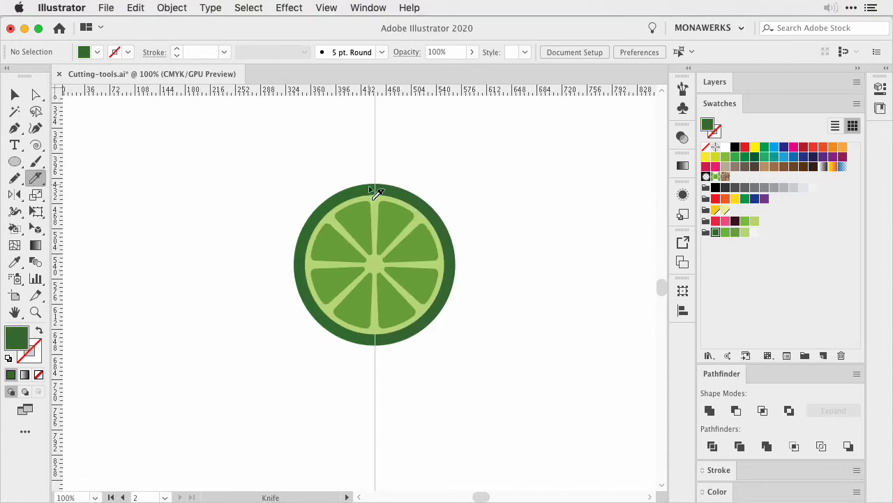
pyautogui.moveTo(375, 187); pyautogui.dragTo(381, 377)
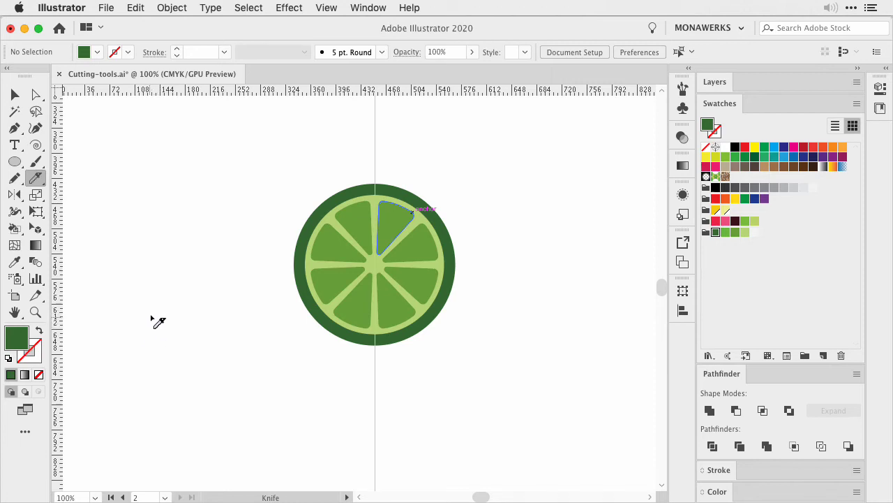
pyautogui.moveTo(161, 312)
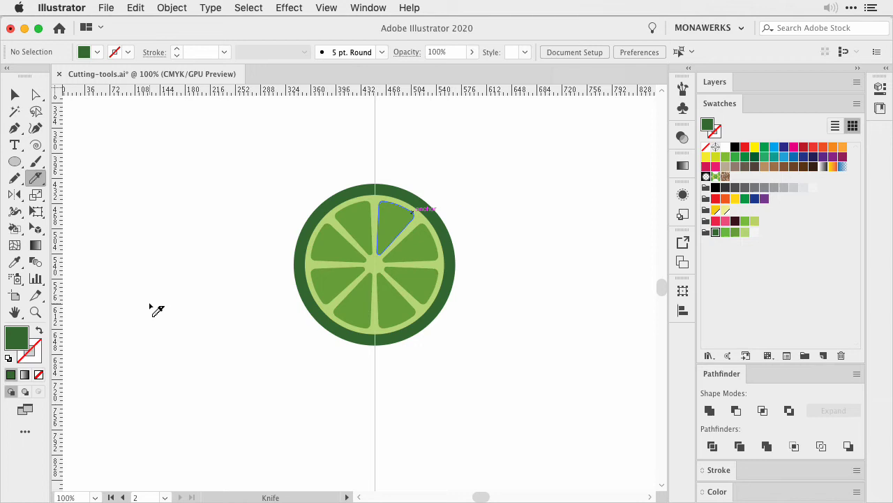
pyautogui.moveTo(400, 154)
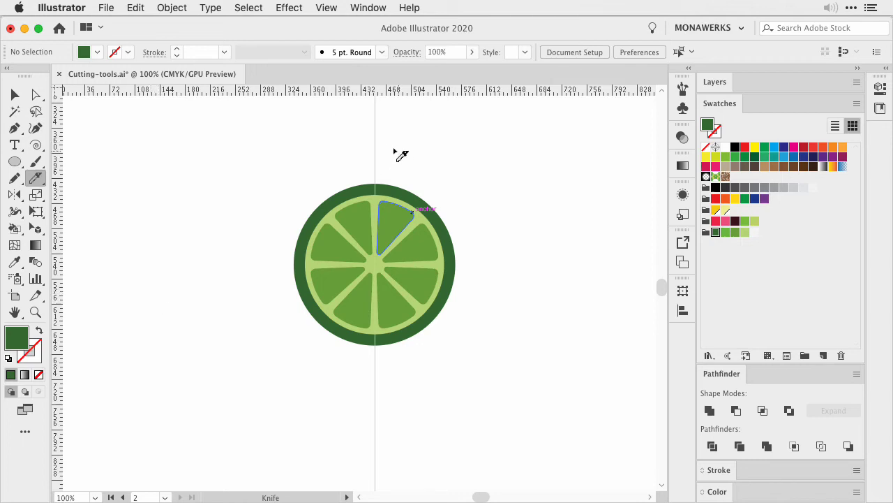
pyautogui.moveTo(382, 173)
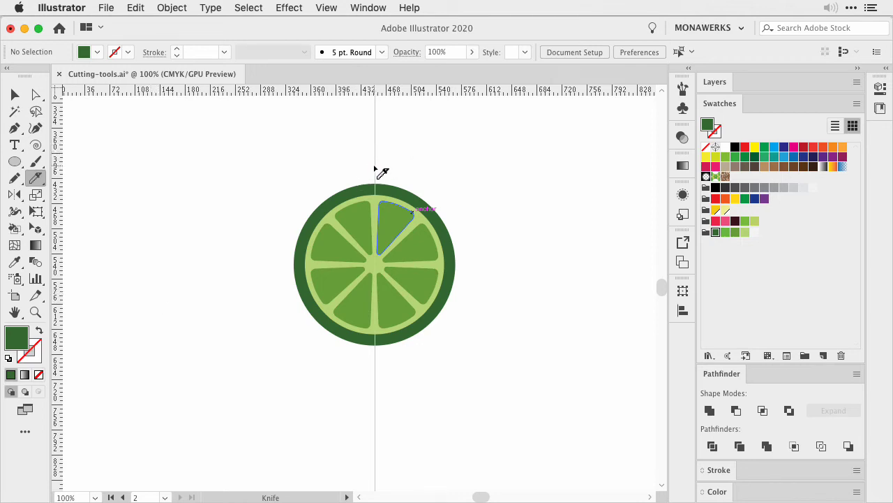
pyautogui.moveTo(385, 164)
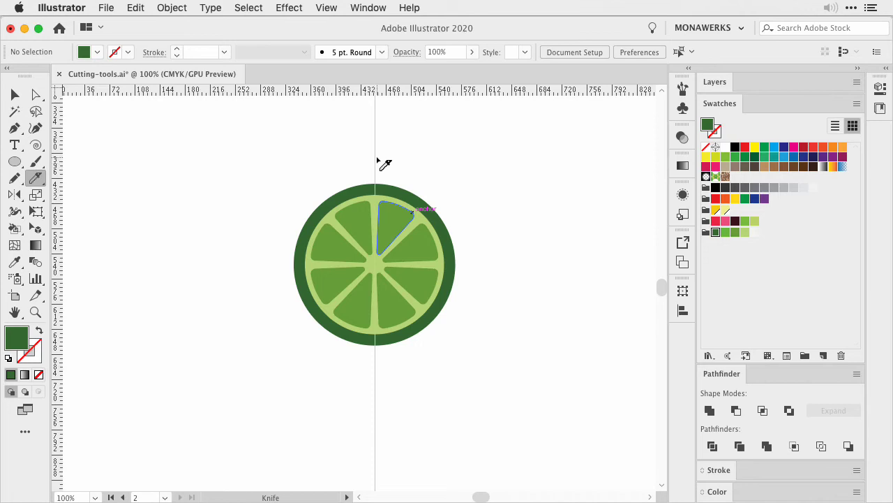
pyautogui.press('alt')
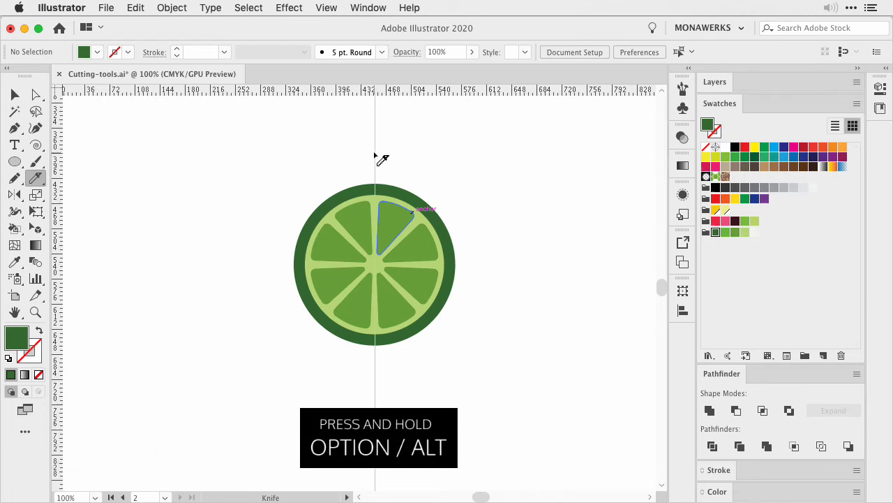
pyautogui.moveTo(382, 160); pyautogui.dragTo(379, 352)
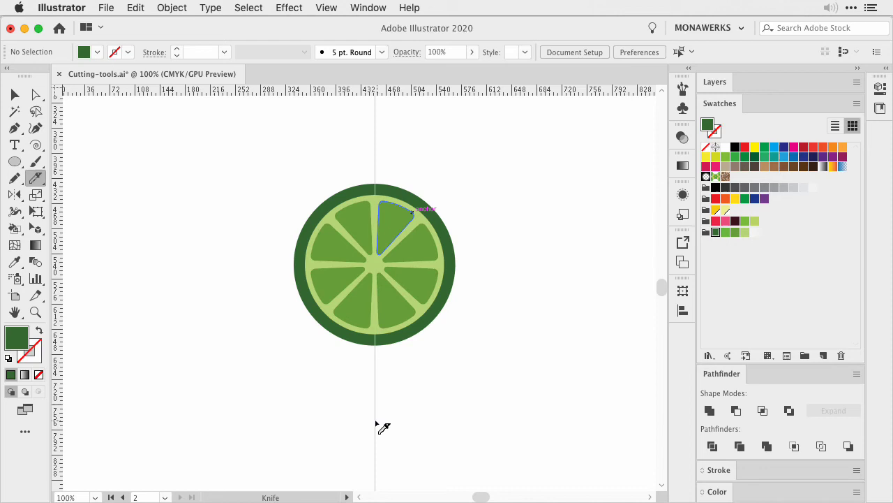
pyautogui.moveTo(380, 423)
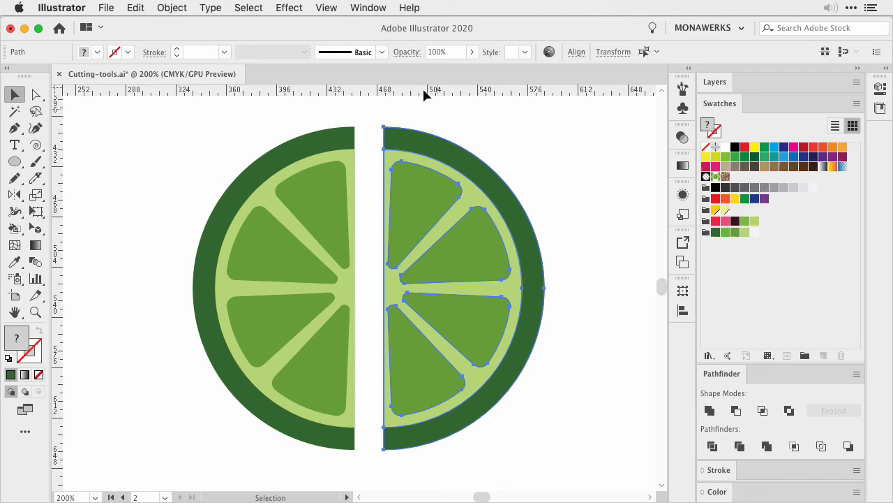
pyautogui.moveTo(411, 450)
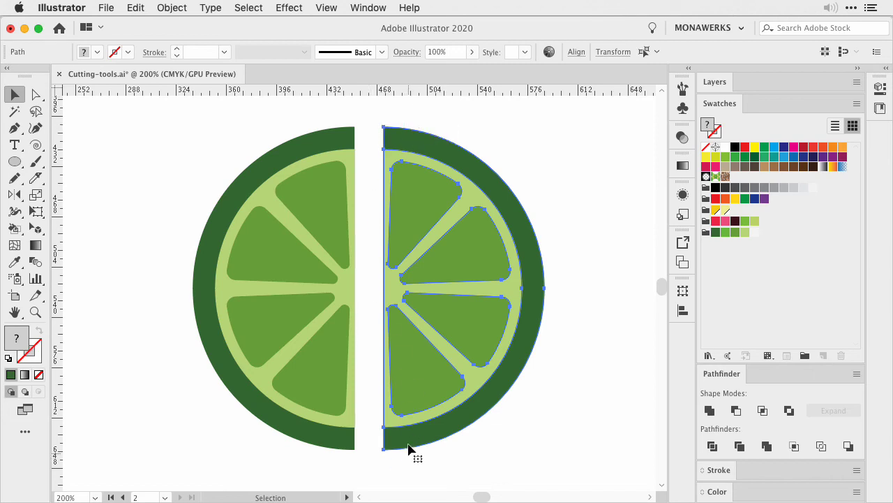